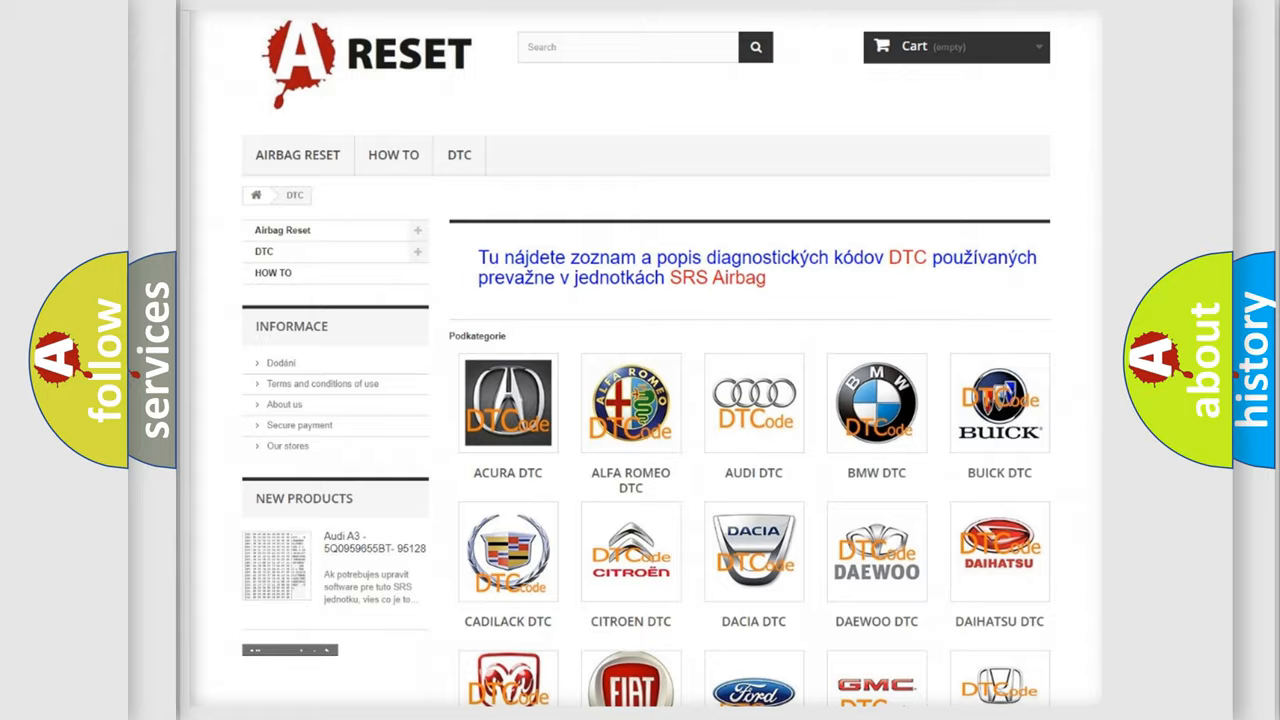
# Step: Go to the Chevrolet DTC subcategory and browse its grid of airbag codes starting with B0002
pyautogui.scroll(-3)
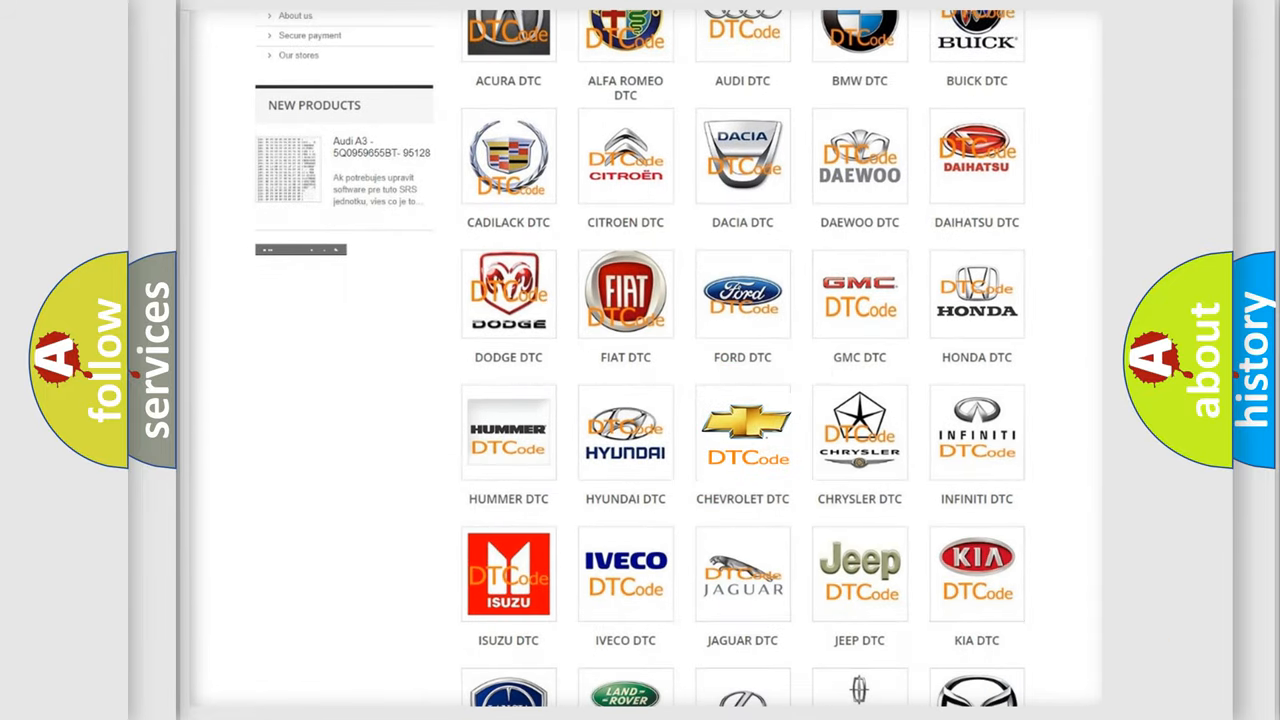
pyautogui.click(742, 432)
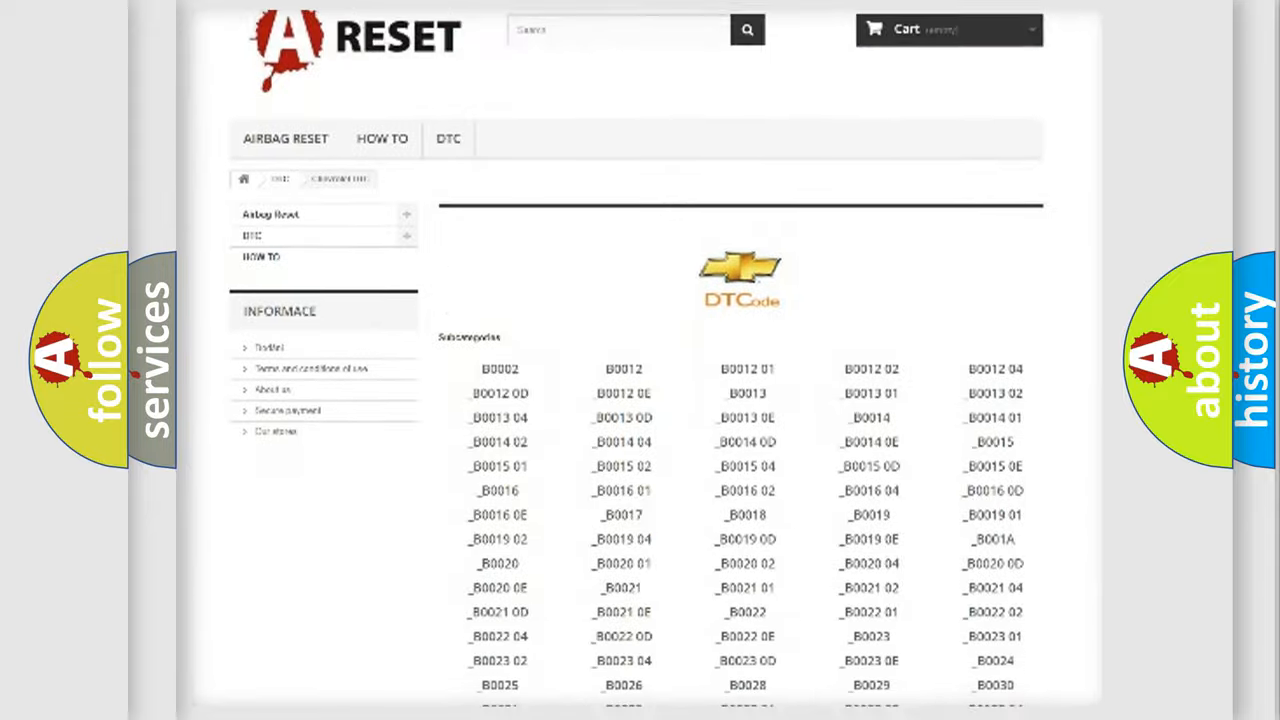
pyautogui.scroll(-3)
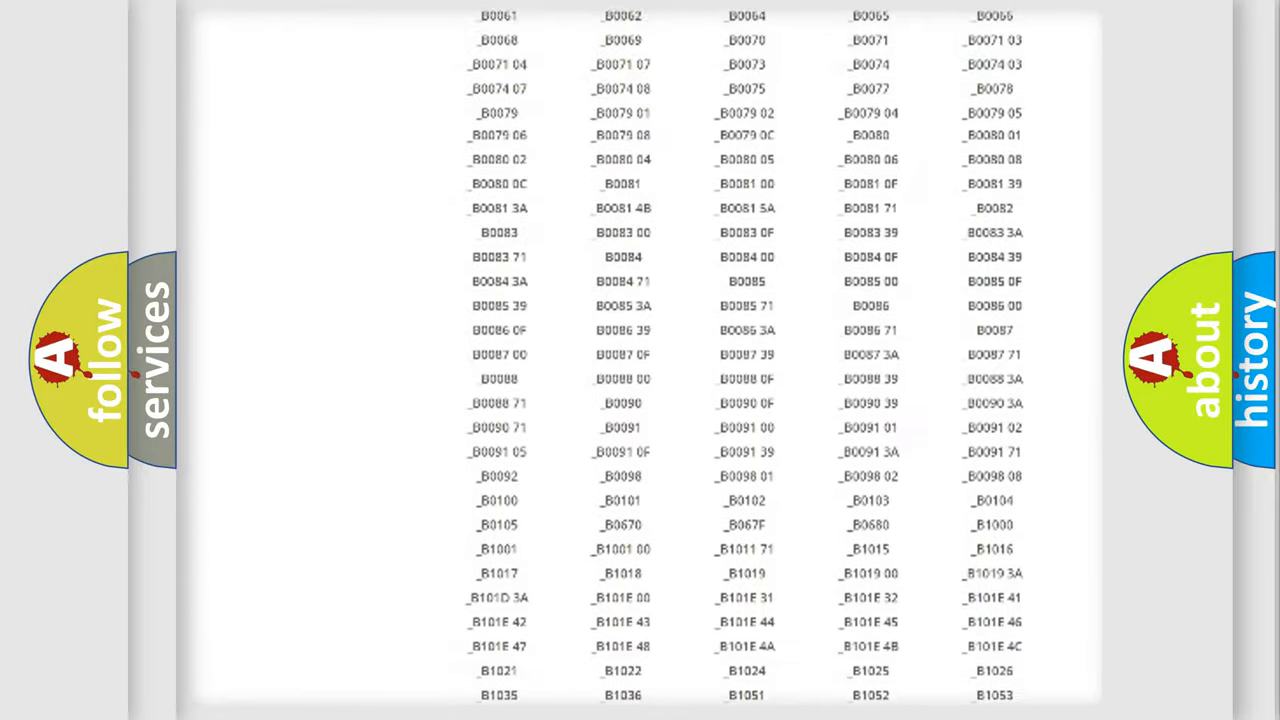
pyautogui.scroll(3)
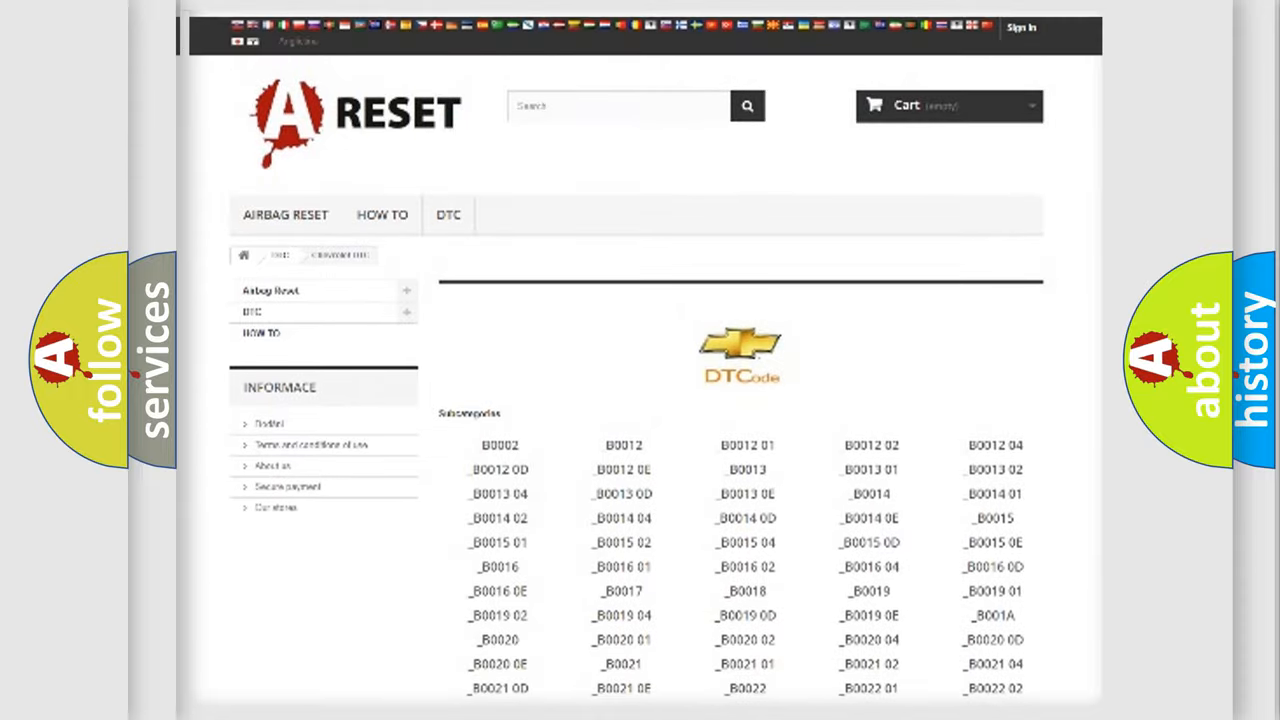